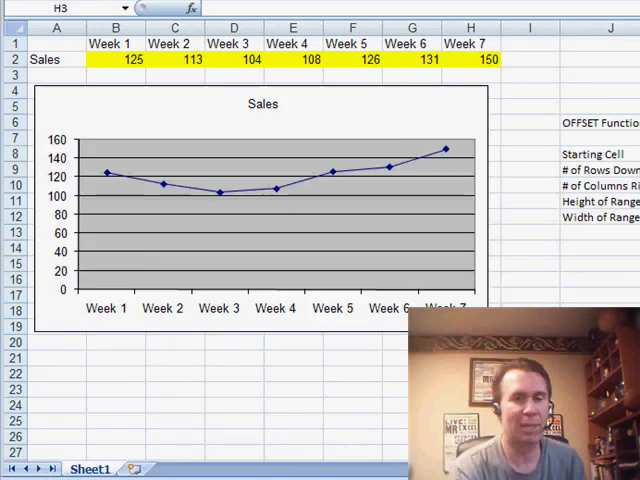
mouse_move(184, 180)
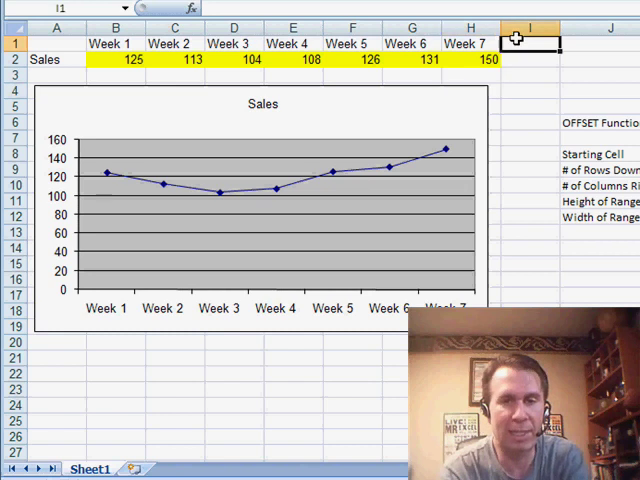
Add a 'Week 8' heading in I1 and commit its new sales value below
text(Week 8)
click(530, 60)
text(1)
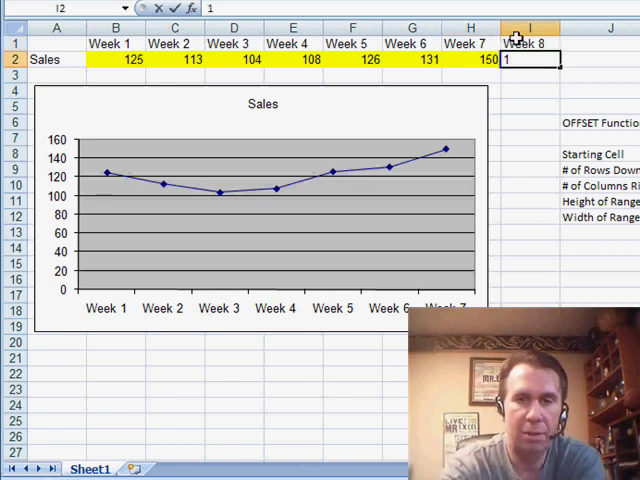
key(Return)
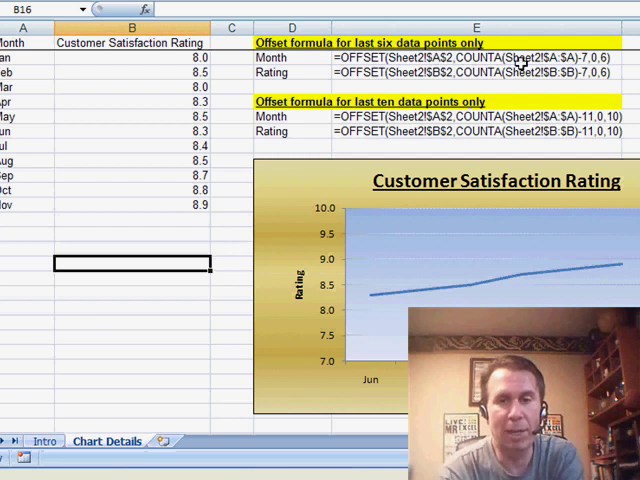
mouse_move(580, 72)
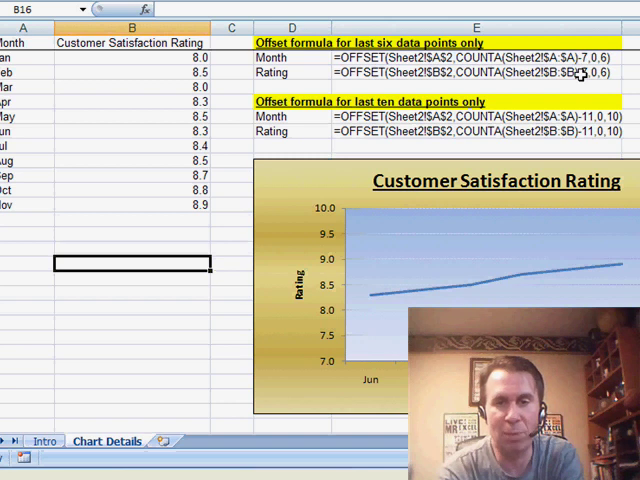
mouse_move(570, 164)
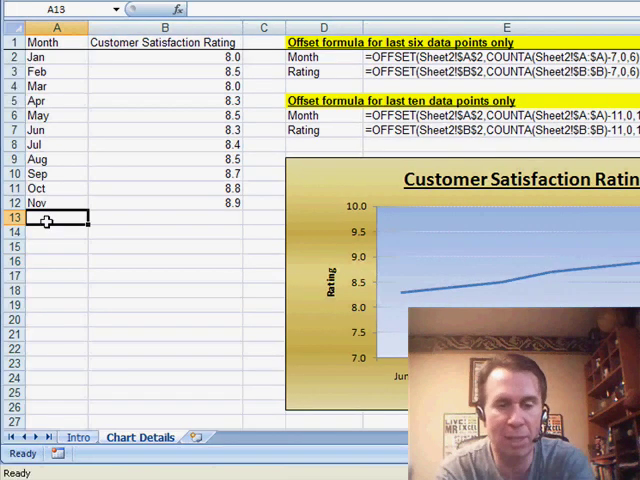
Enter Dec with a 9.1 rating in row 13, then select the updated satisfaction chart
text(Dec)
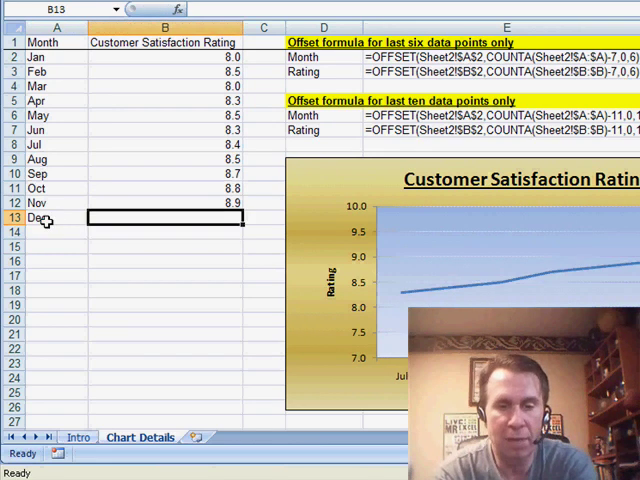
text(9.1)
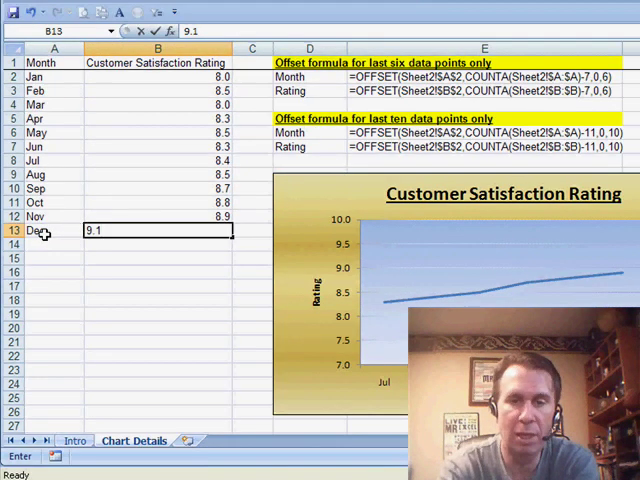
key(Return)
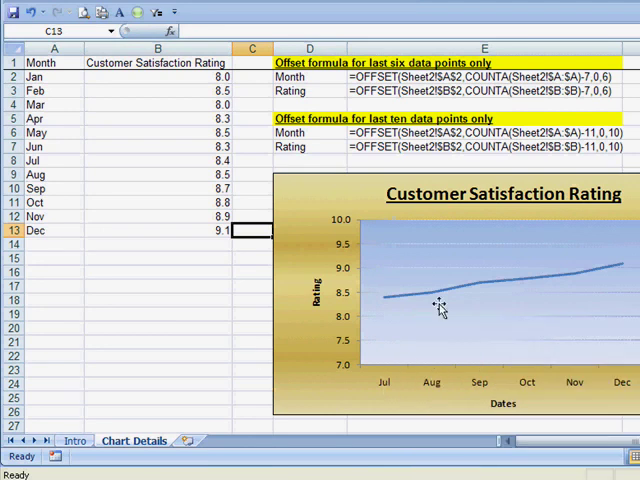
click(470, 270)
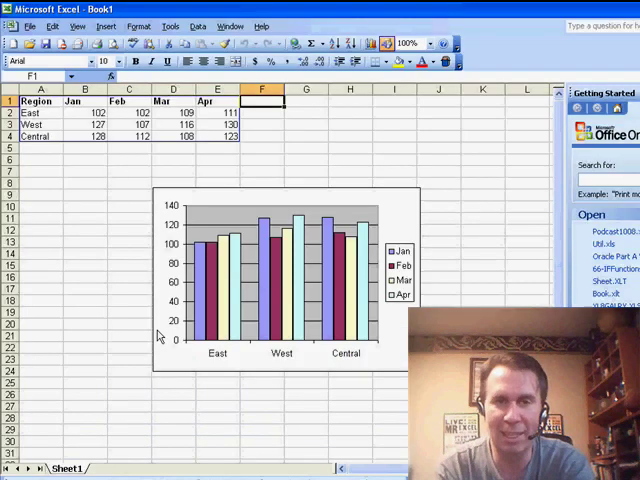
mouse_move(160, 336)
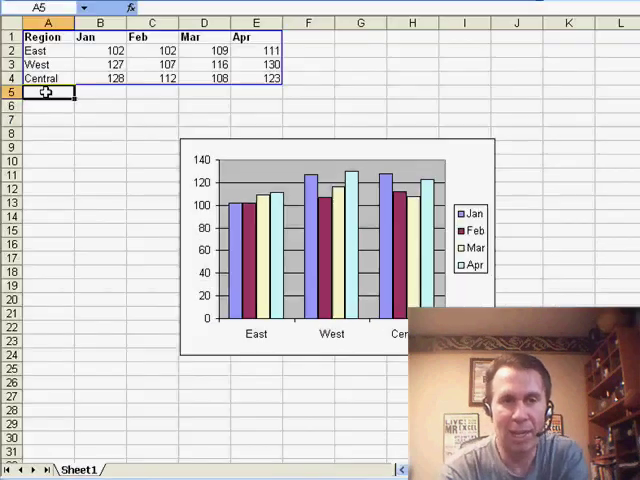
Enter a Canada row in A5 with values of 100 across its month columns
text(Canada)
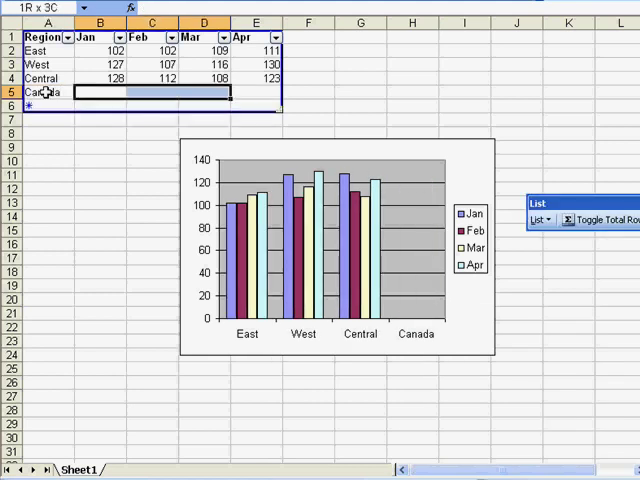
text(1000)
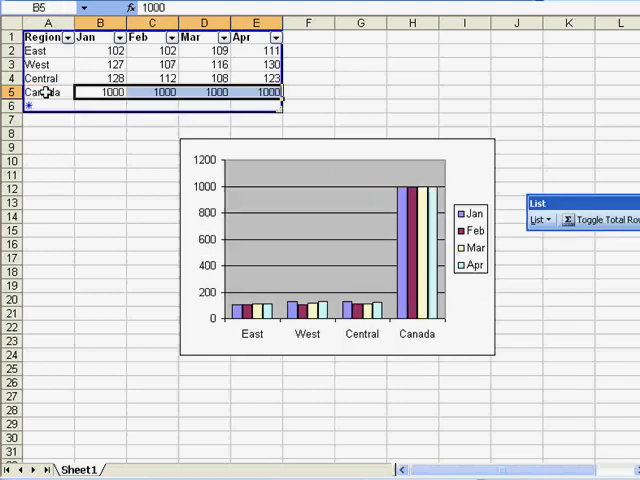
text(1)
click(308, 36)
text(May)
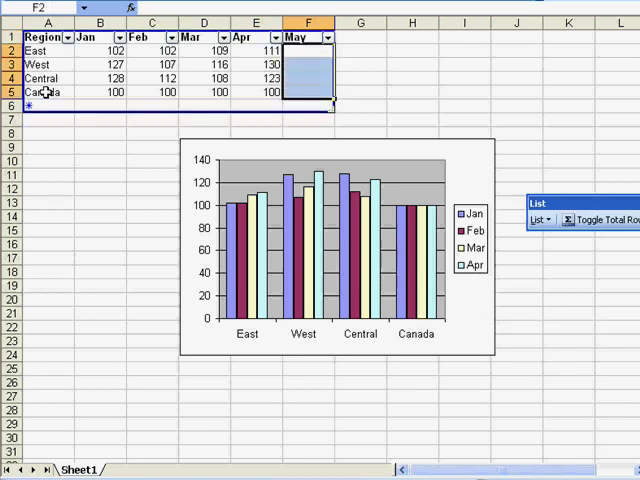
Fill the May column F2:F5 with 120 for every region
text(120)
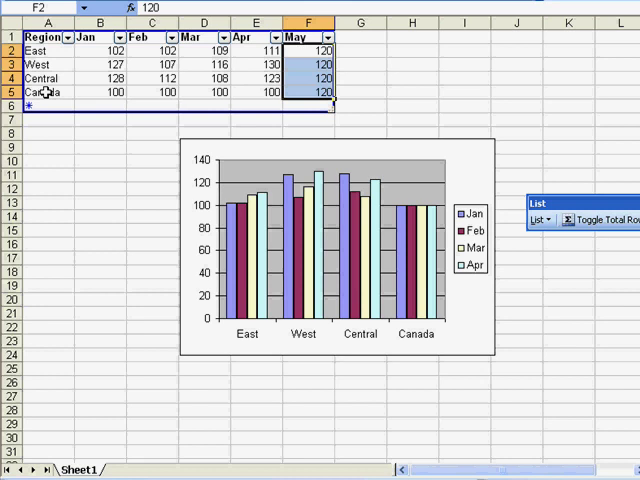